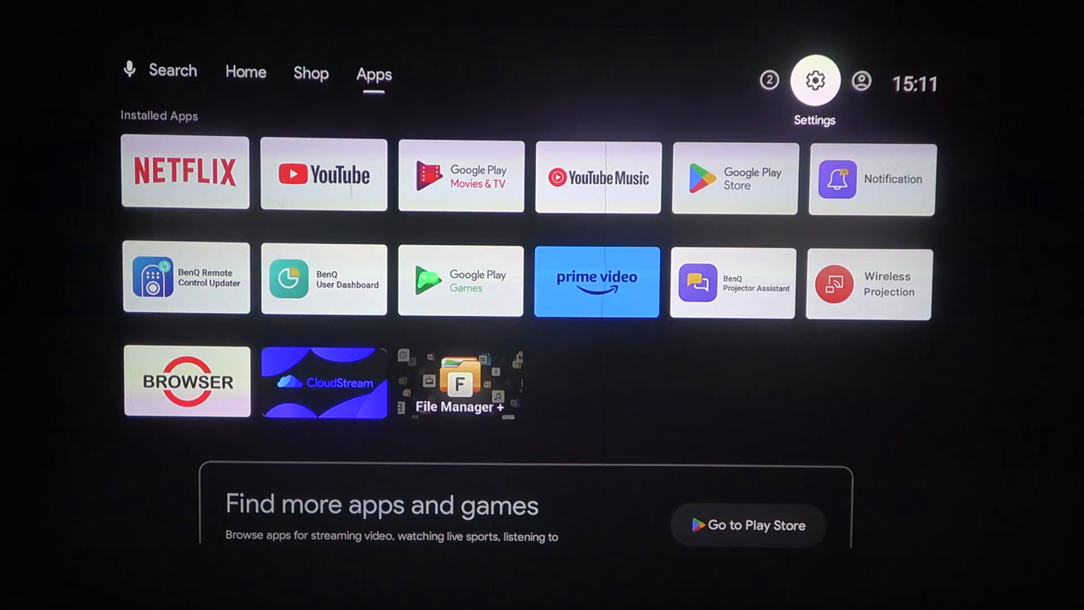
Step: Go from the home screen's Settings gear through Device Preferences to Display & Sound
left_click(814, 80)
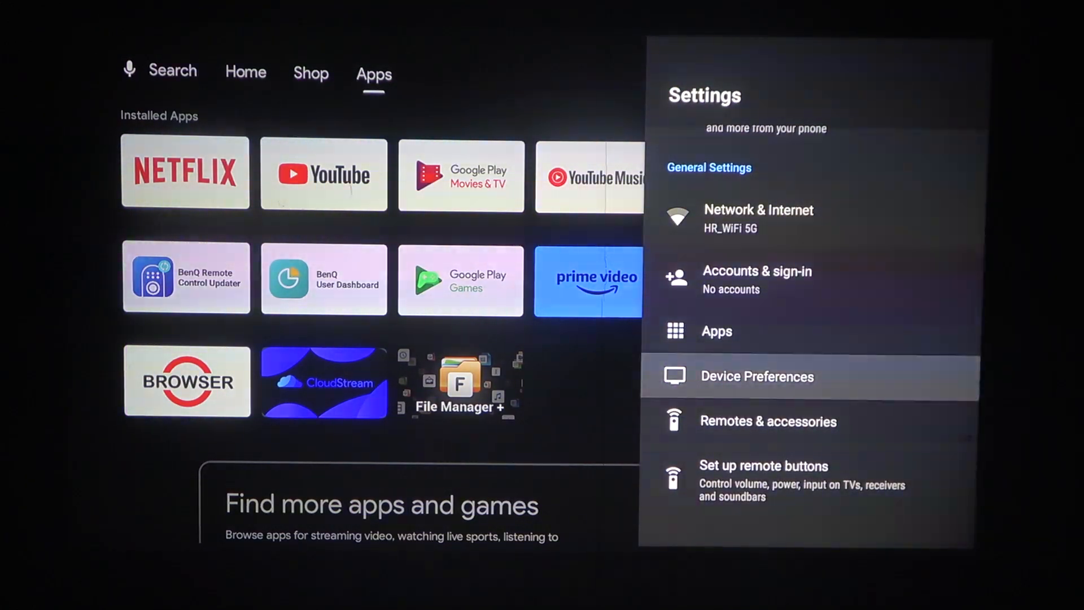
left_click(756, 376)
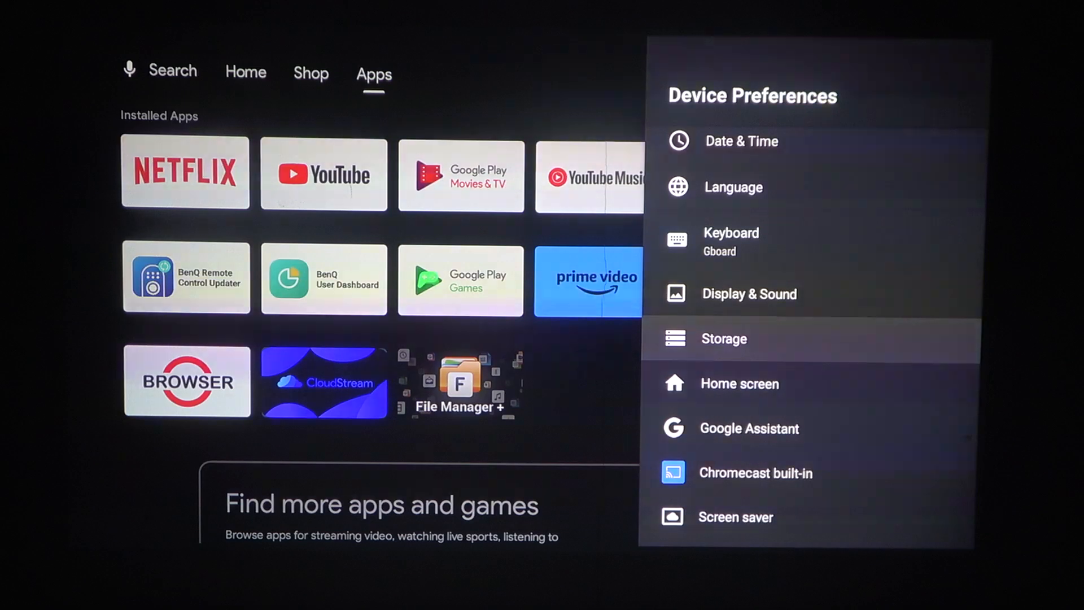
left_click(748, 293)
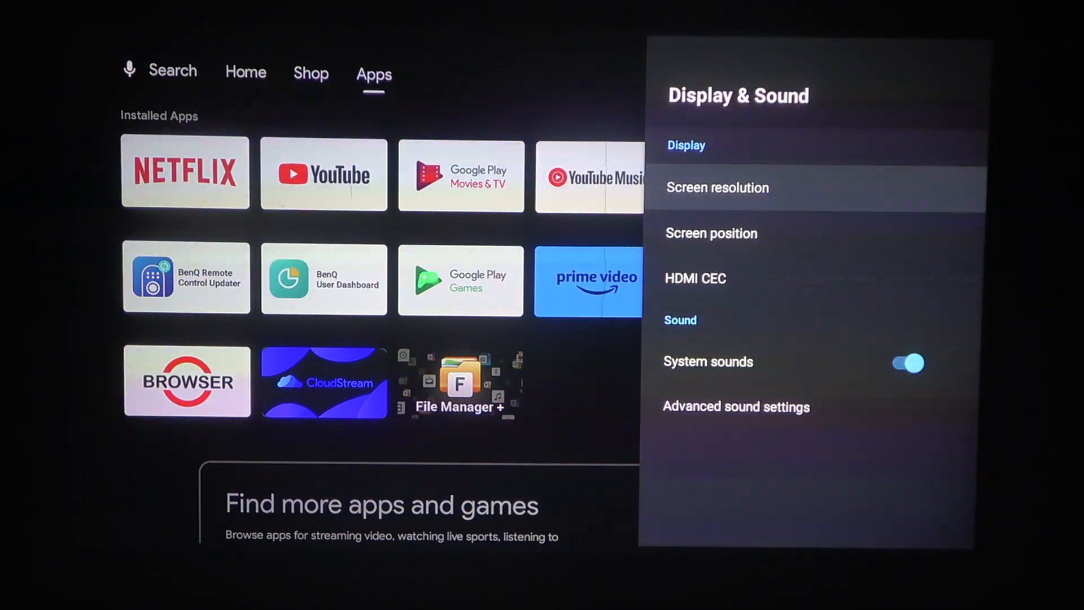
Step: Open Screen resolution and scroll the Display Mode list, showing 1080p-59.94hz selected
left_click(717, 188)
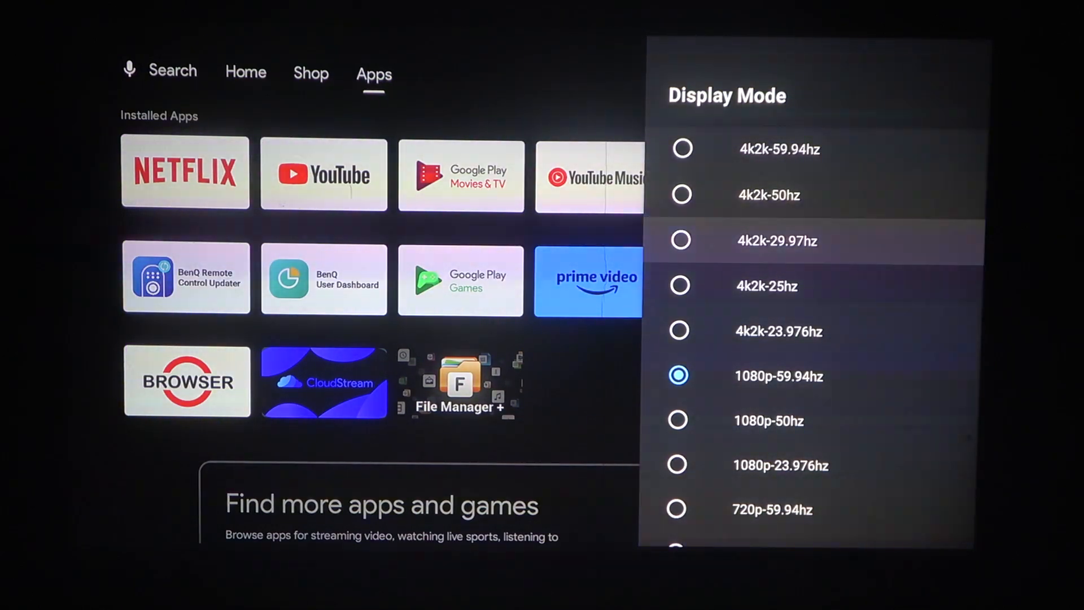
scroll("down", 3)
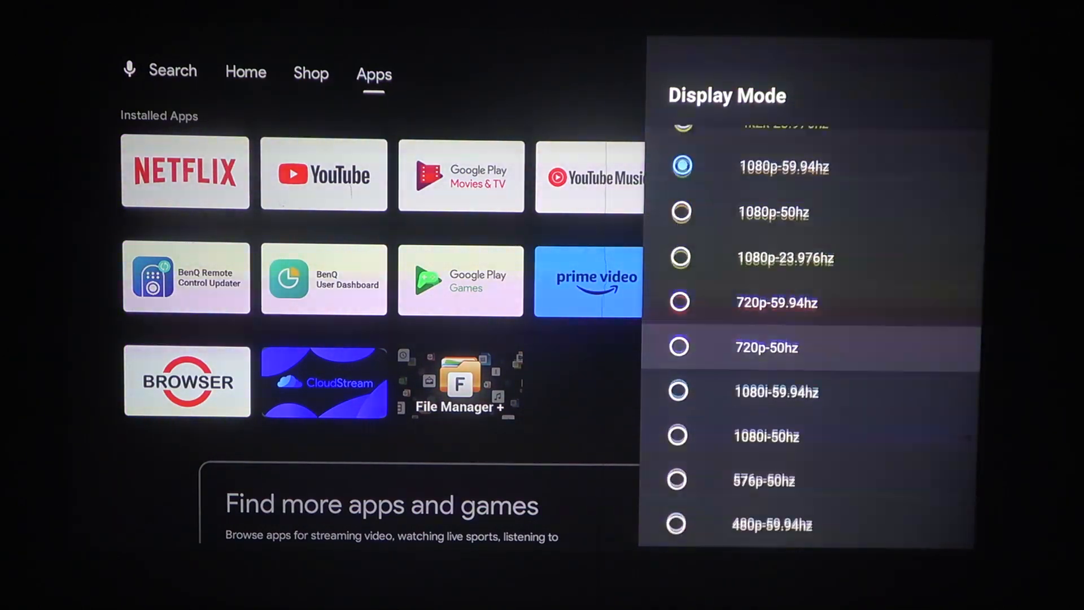